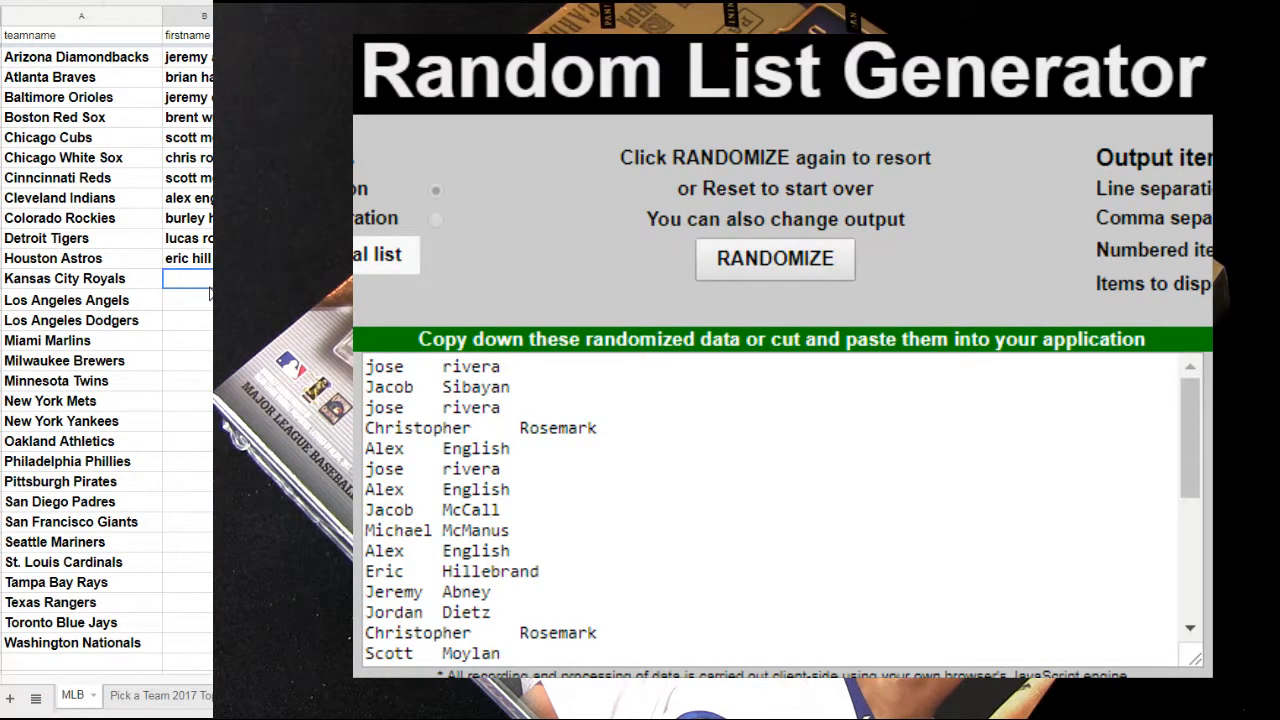
Step: Enter 'jose ri' for the Kansas City Royals first name, accepting the autocomplete
type("jose riv")
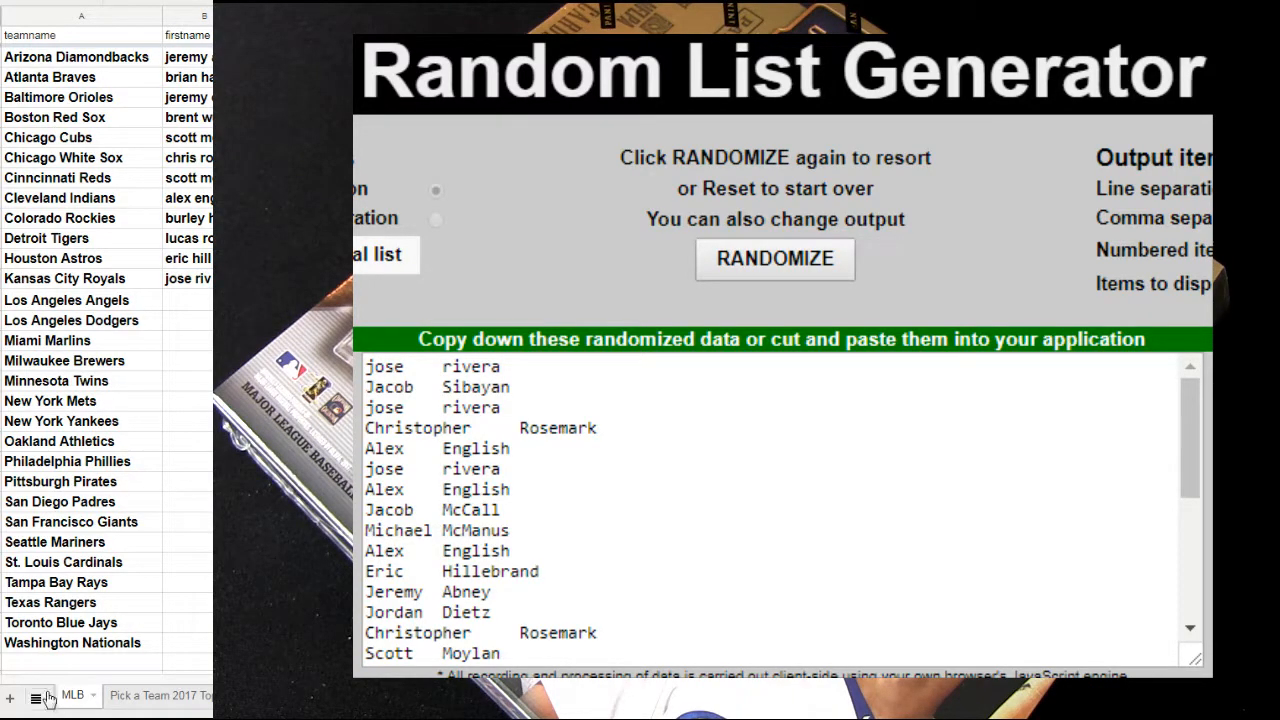
left_click(37, 695)
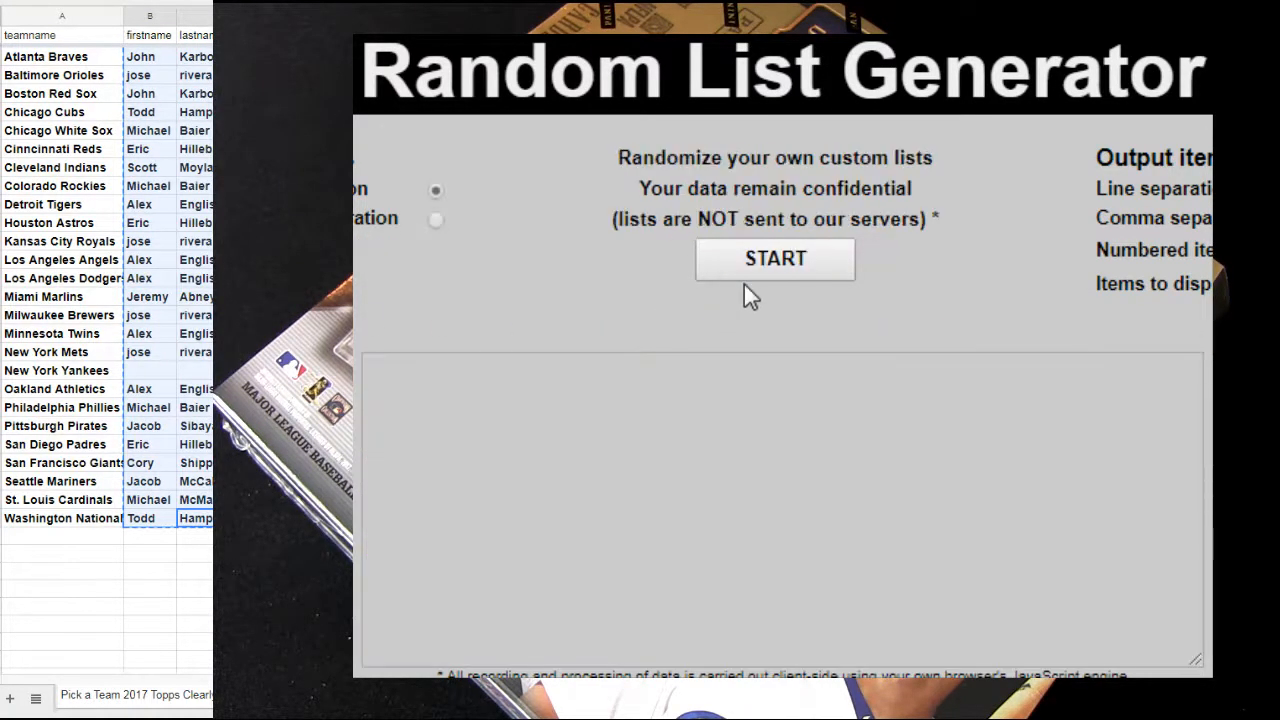
Step: Reshuffle the names three times, then paste Alex English into the New York Yankees row
left_click(775, 259)
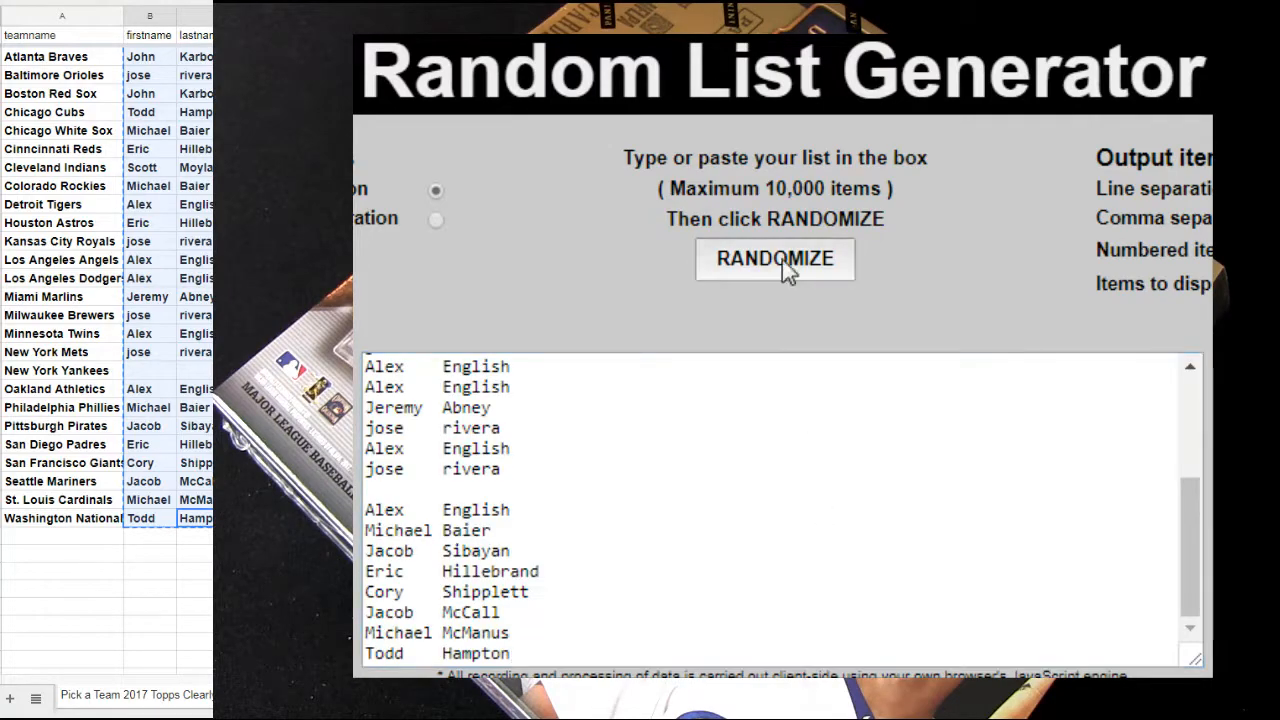
left_click(775, 259)
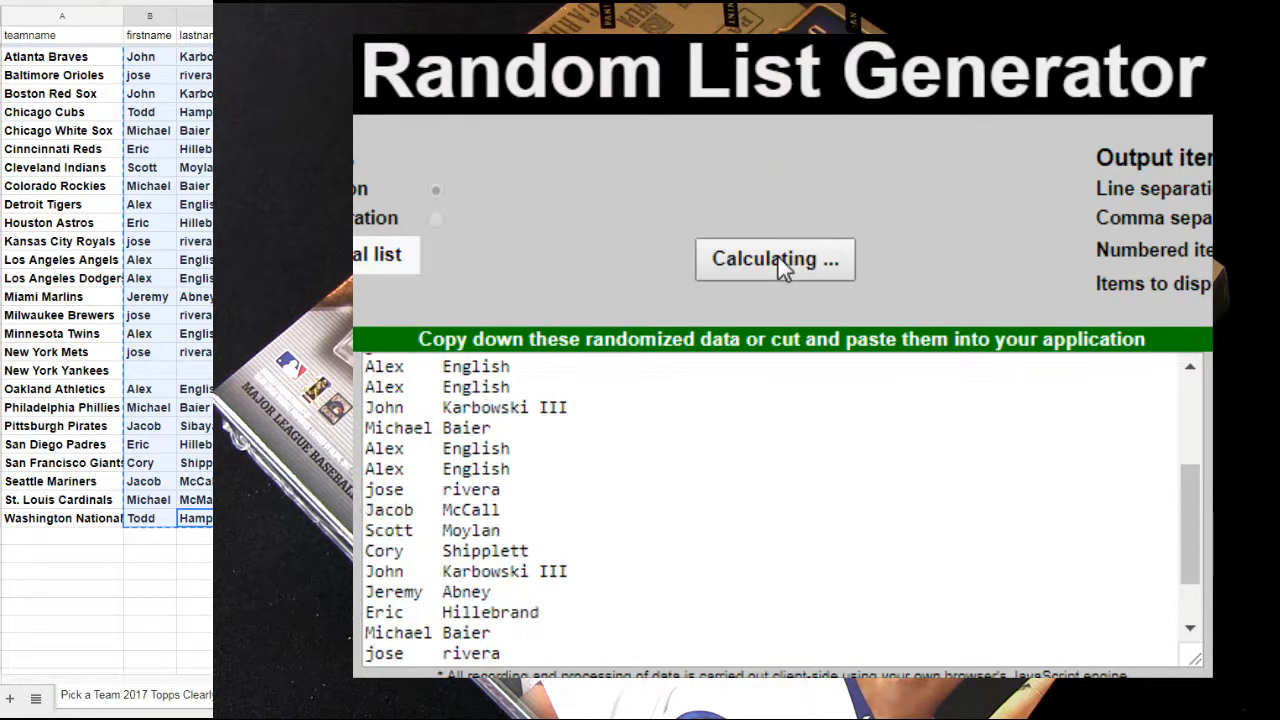
left_click(775, 259)
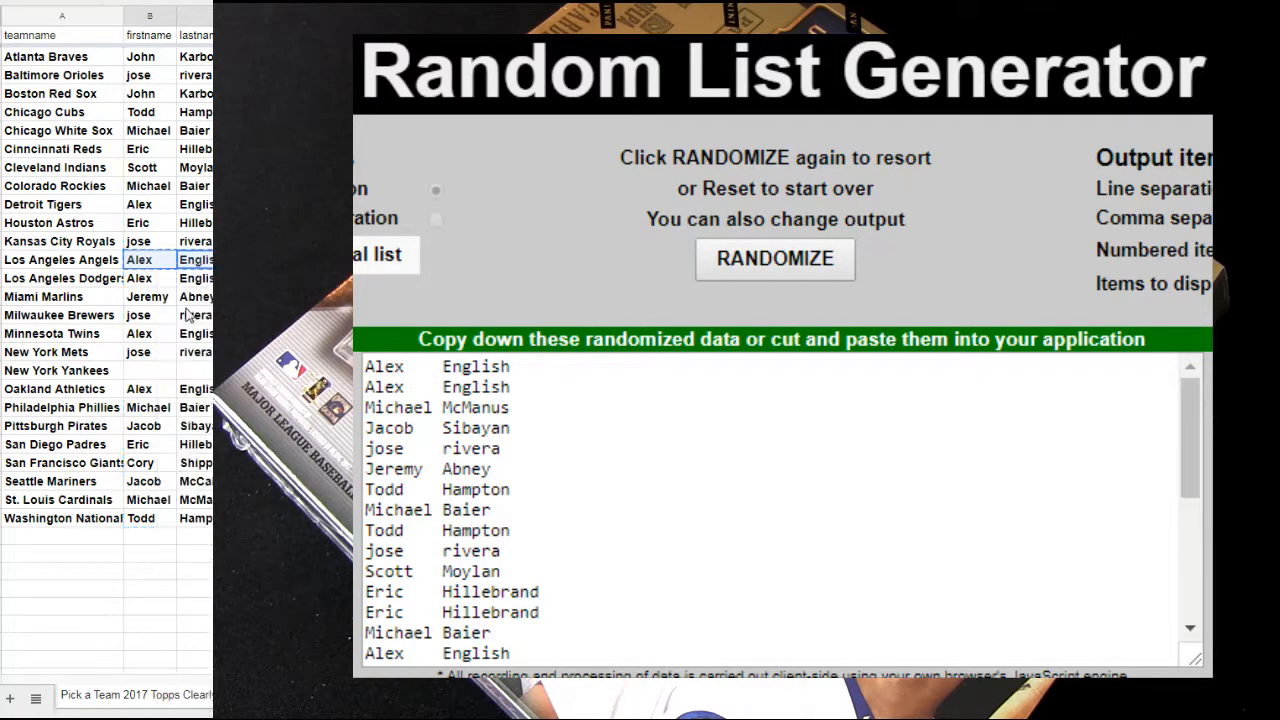
right_click(150, 370)
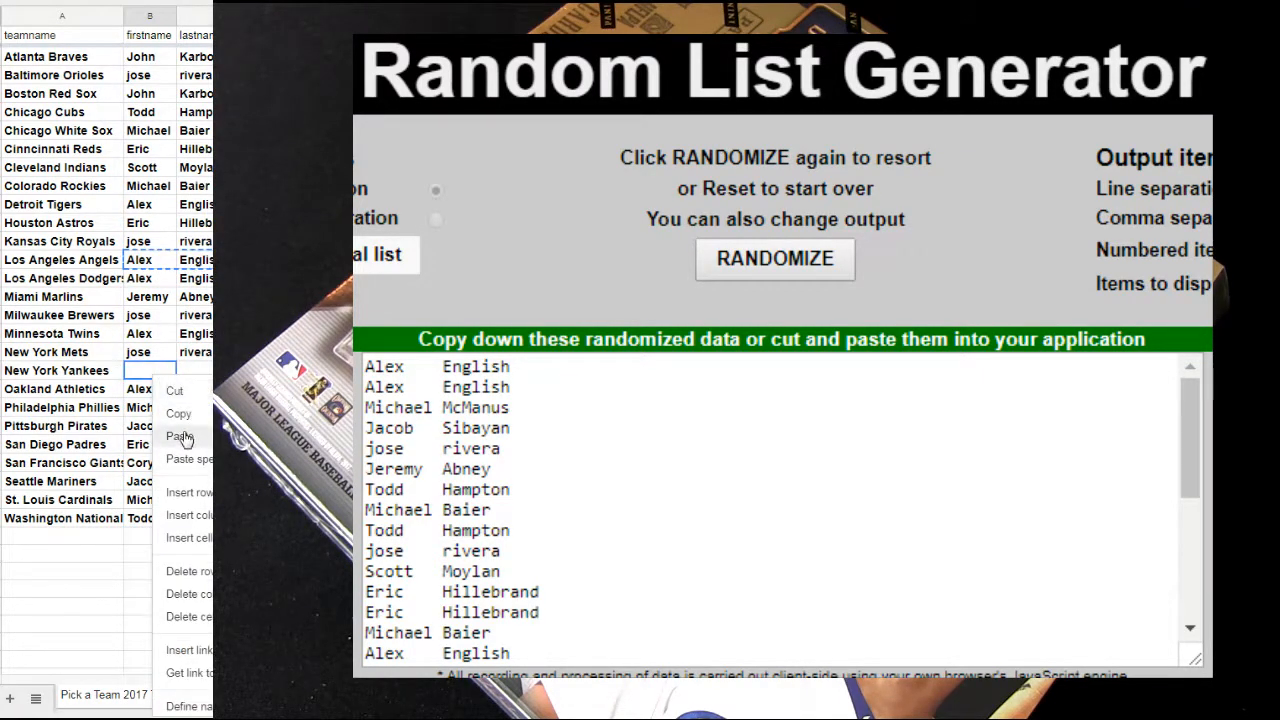
left_click(180, 437)
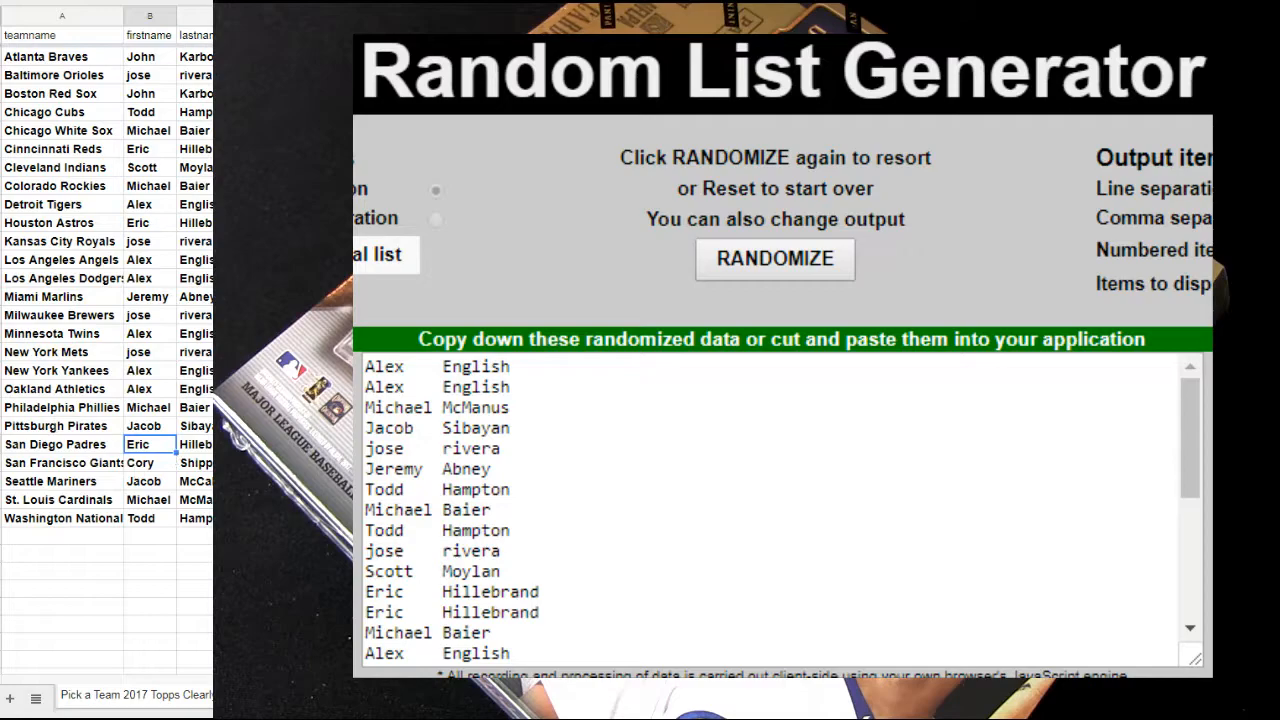